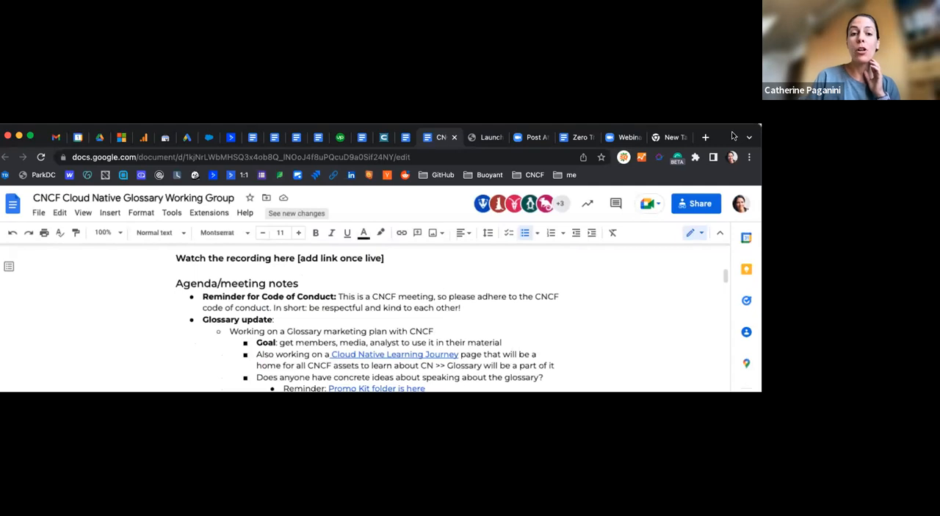
Scroll to Localization team updates and select the empty Overview bullet for the #1192 link
scroll(down, 3)
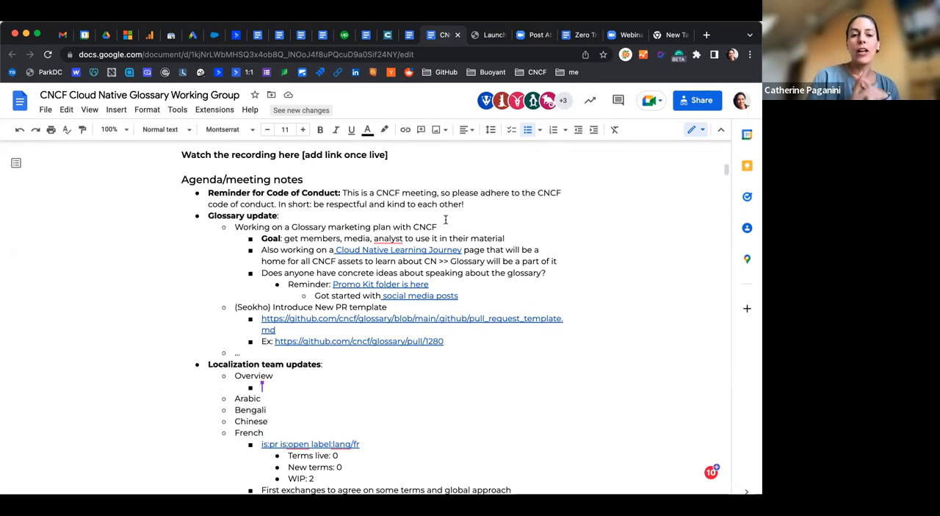
scroll(down, 3)
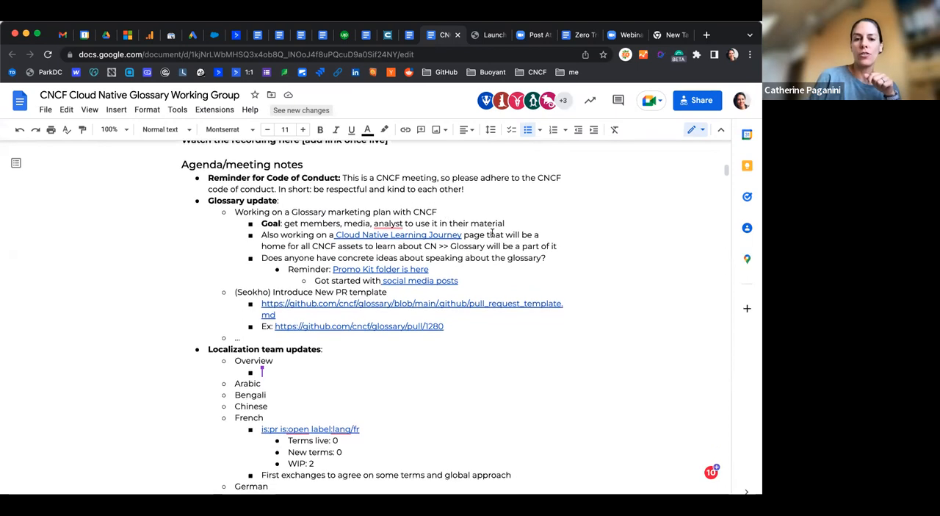
scroll(down, 3)
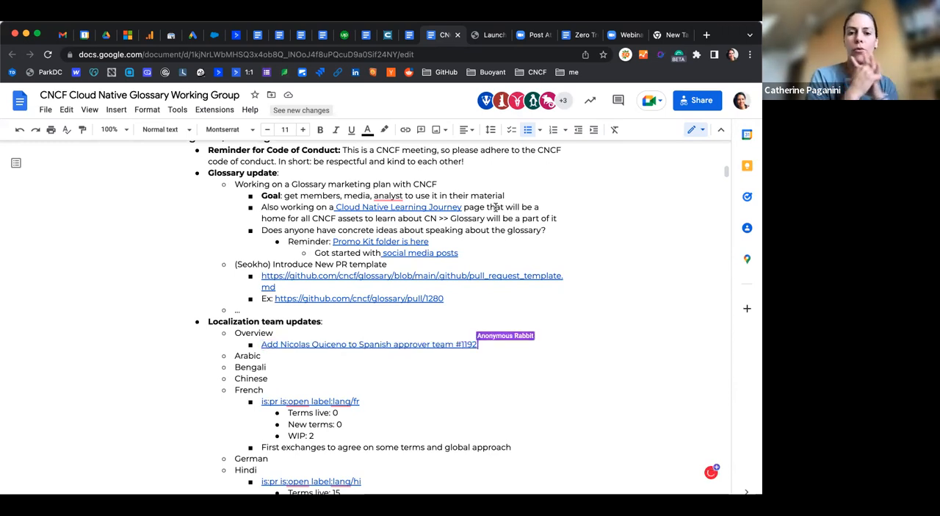
click(263, 389)
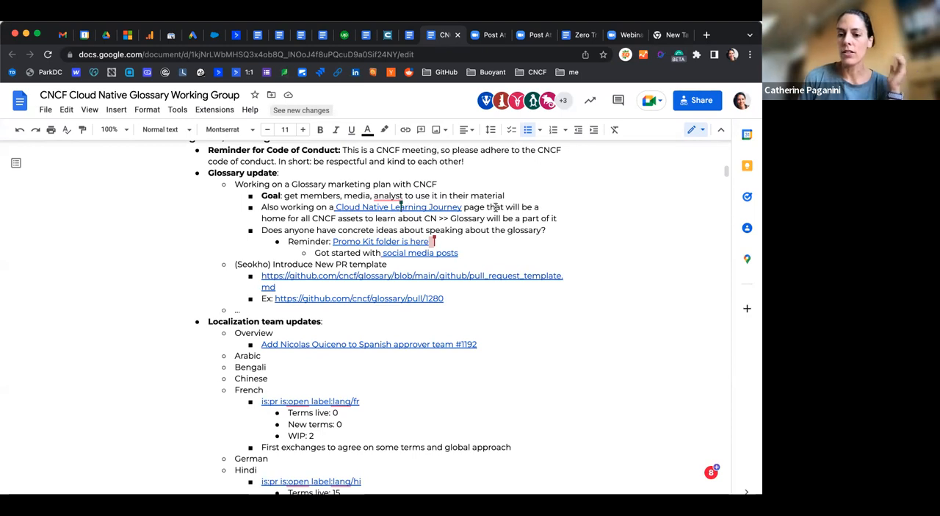
Scroll down to the 'Got started with social media posts' item
scroll(down, 3)
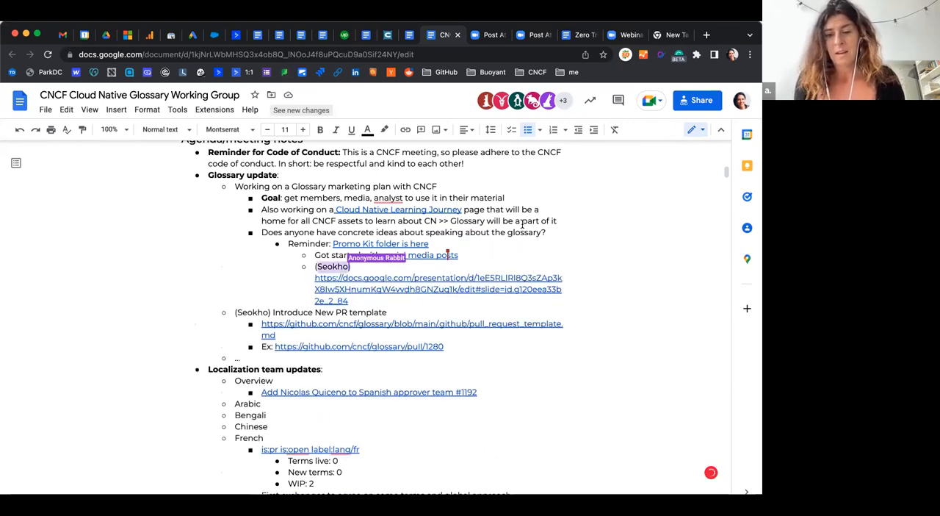
Type 'Korean' over the parenthesized name above the Slides link
text(Korean))
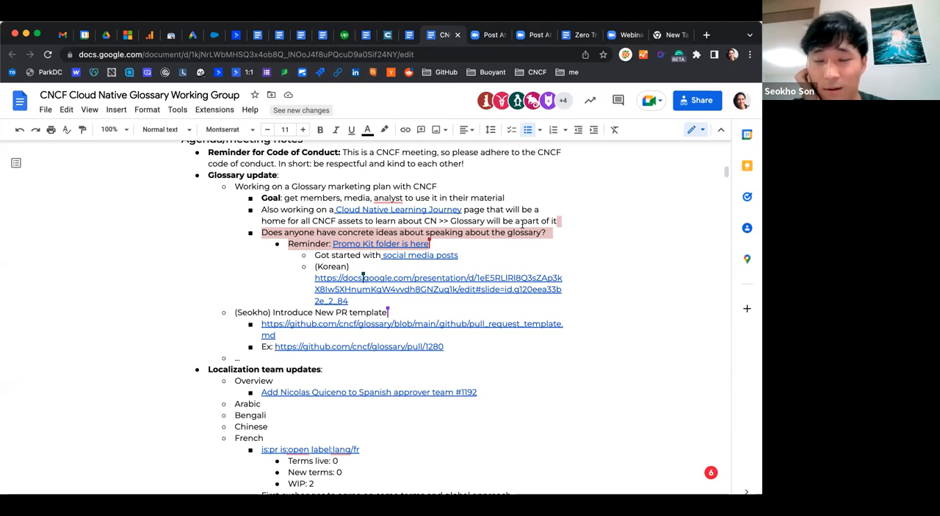
Double-click text in the Korean slide-deck bullet beneath social media posts
double_click(346, 244)
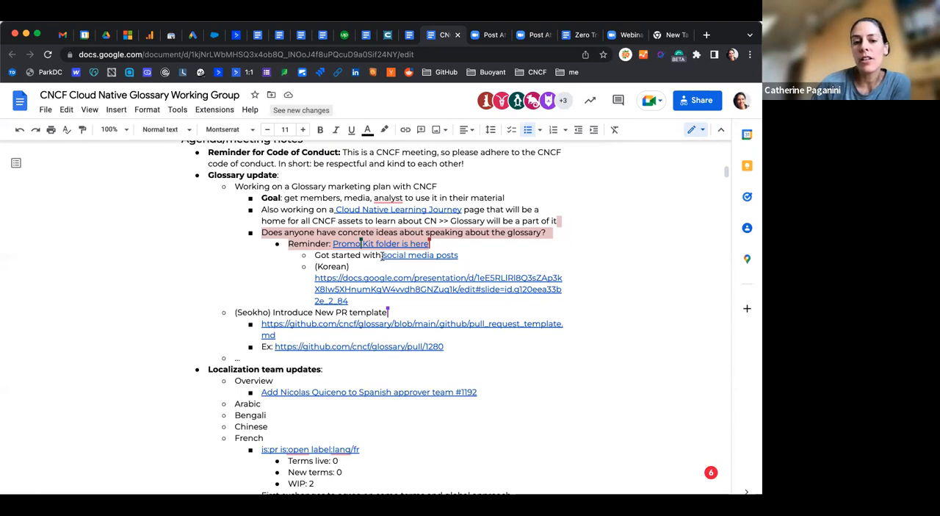
mouse_move(380, 243)
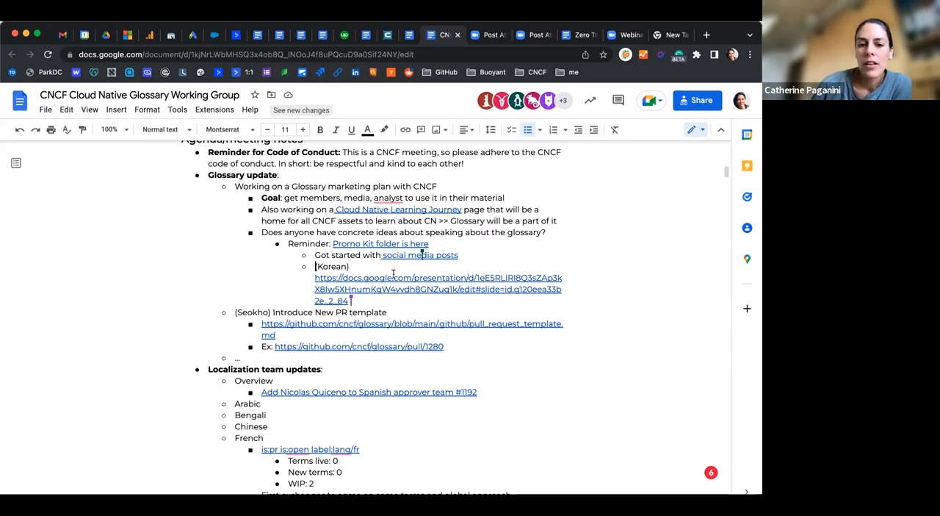
scroll(down, 3)
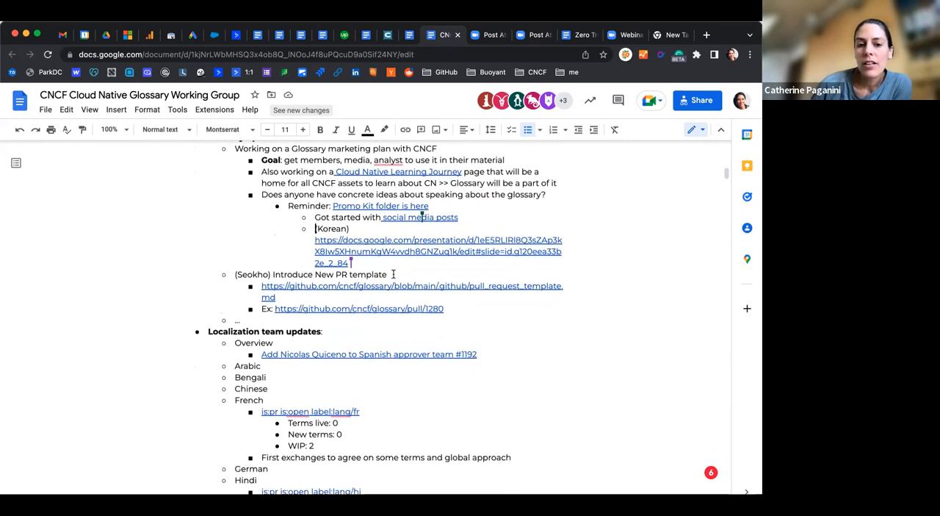
scroll(down, 3)
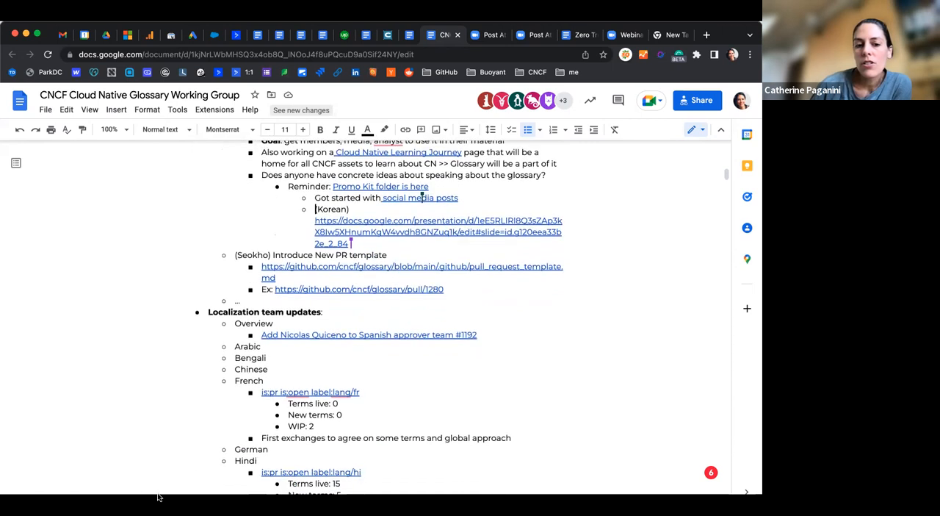
mouse_move(225, 326)
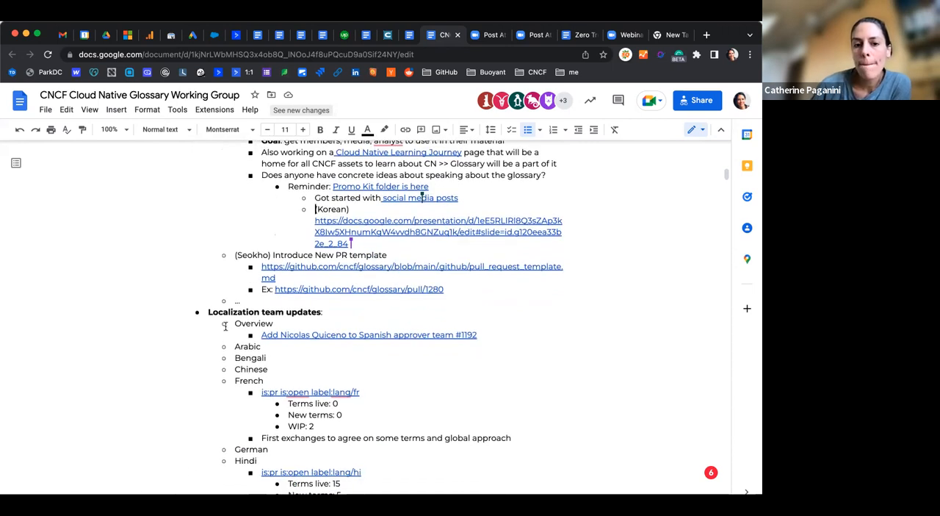
scroll(down, 3)
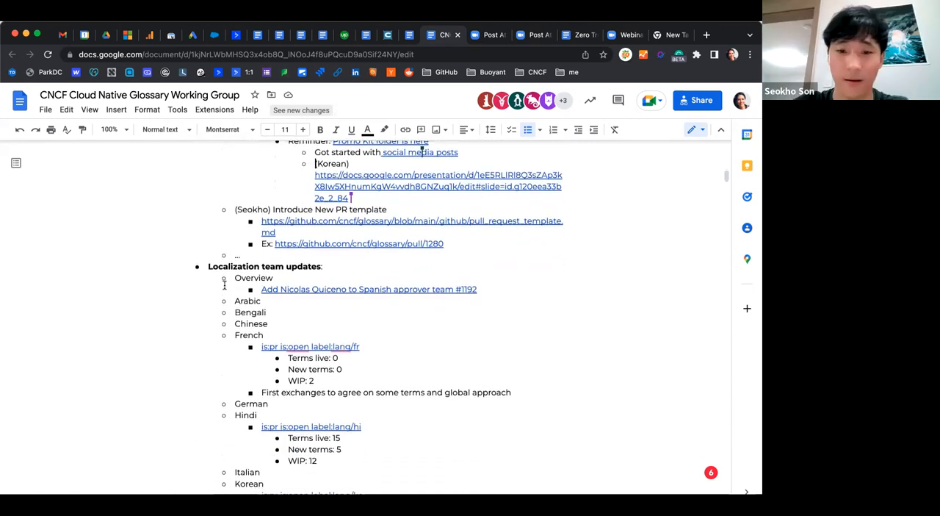
scroll(down, 3)
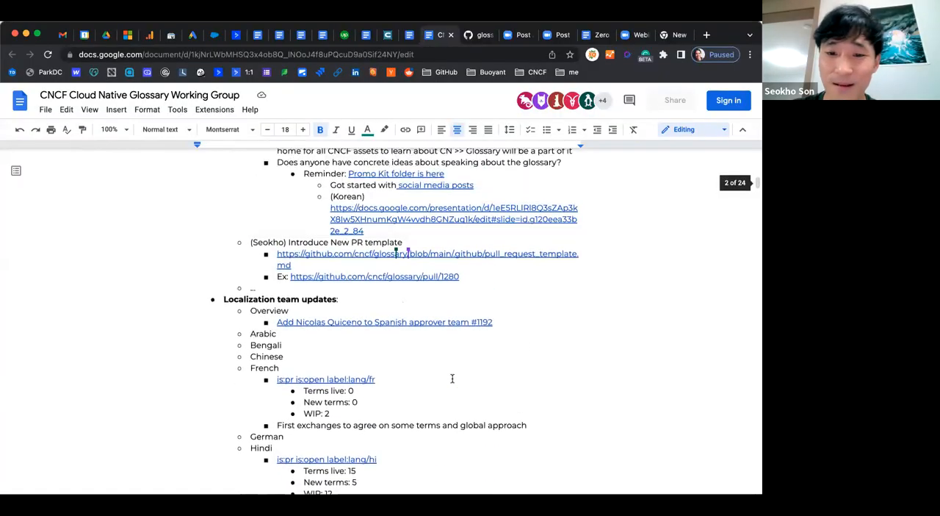
Scroll down to the Korean progress notes under Localization team updates
scroll(down, 3)
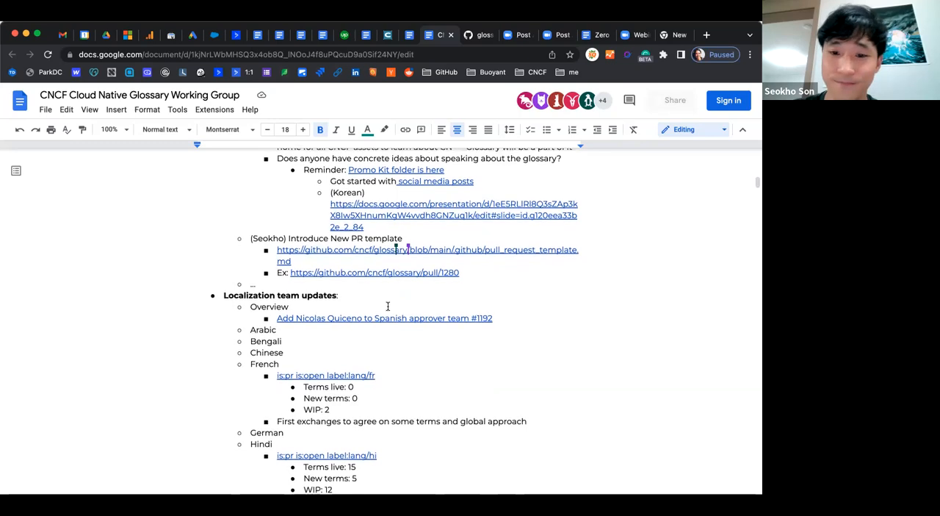
scroll(down, 3)
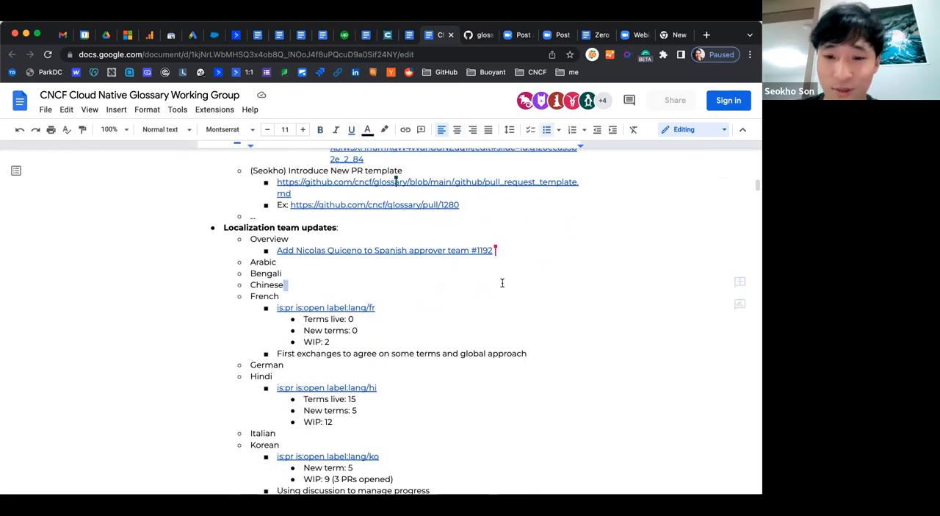
scroll(down, 3)
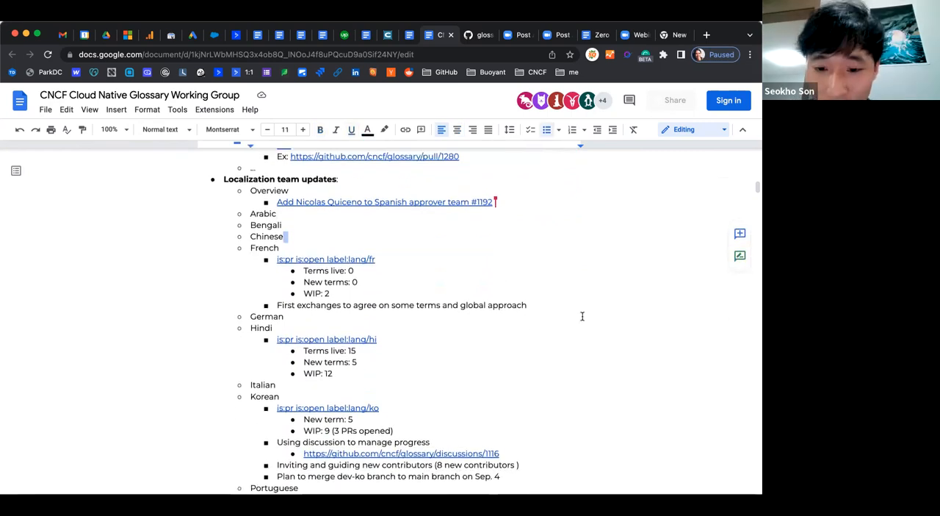
mouse_move(696, 418)
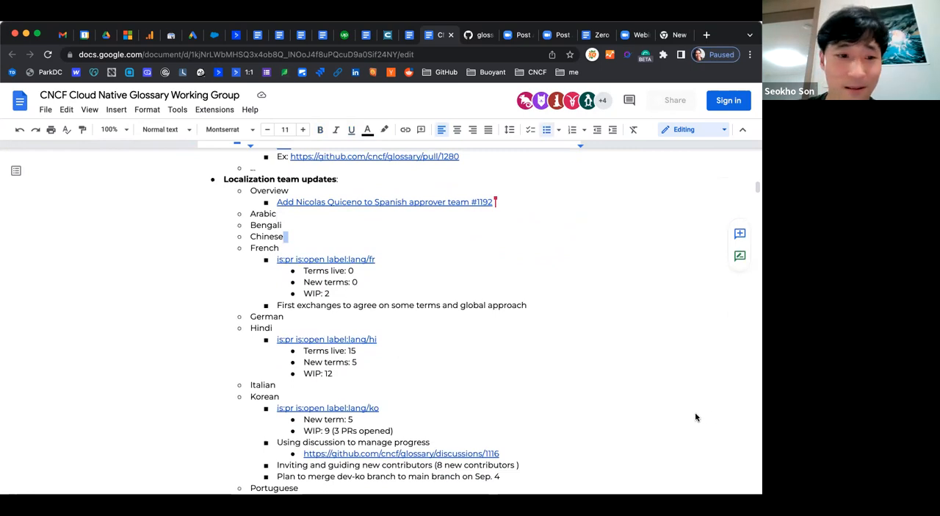
mouse_move(698, 419)
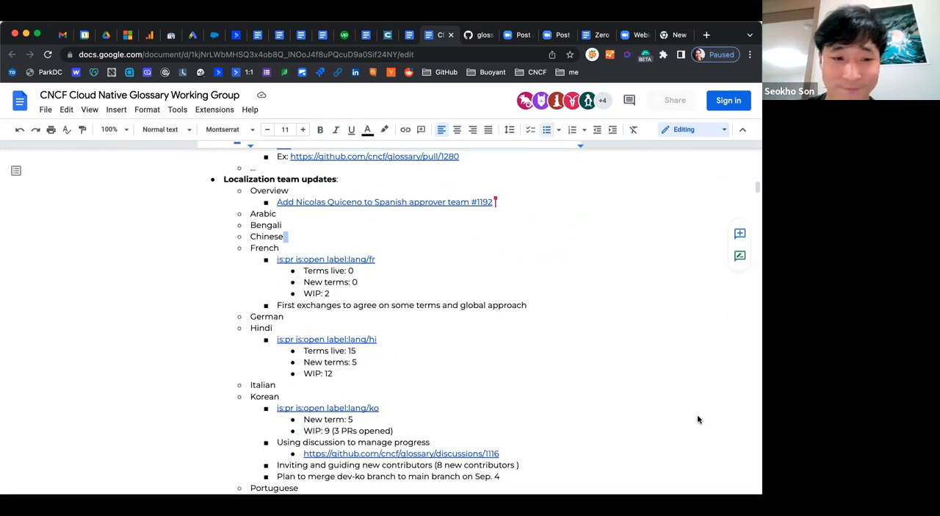
scroll(down, 3)
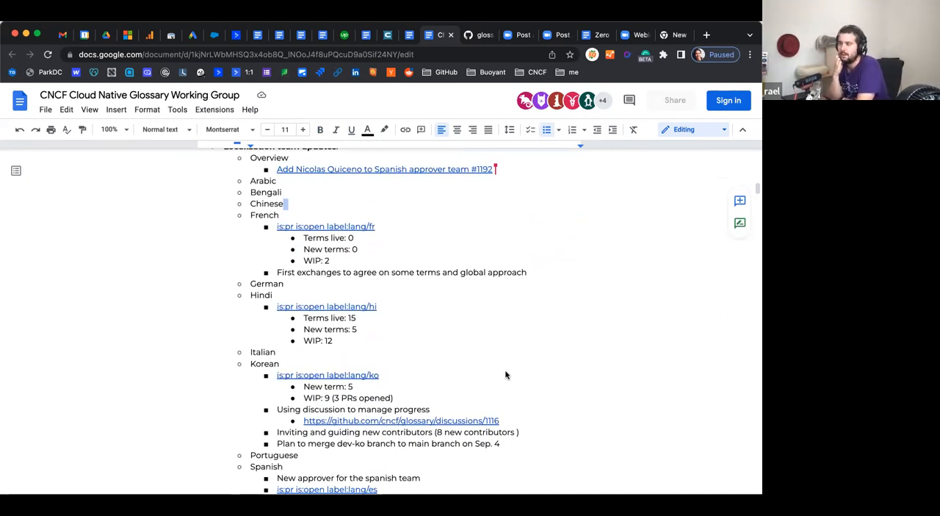
Scroll down to the Spanish update notes just above Other Topics
scroll(down, 3)
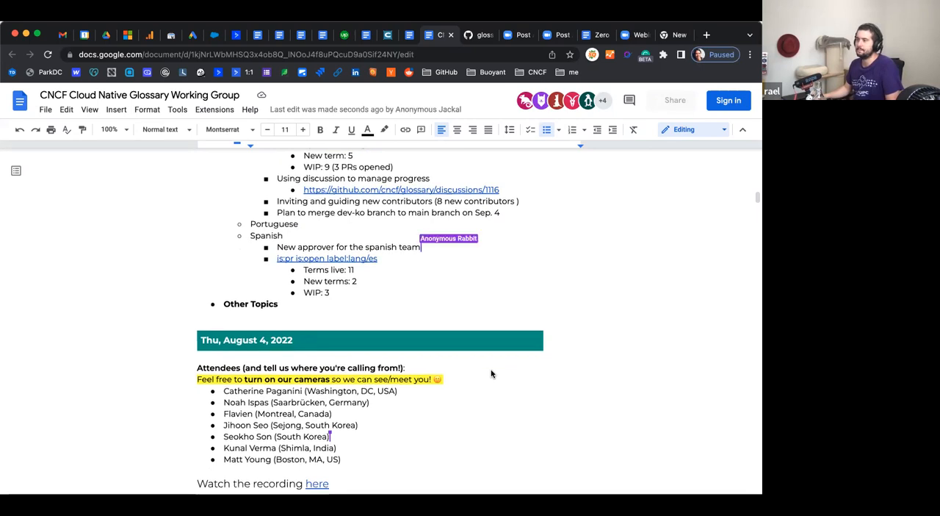
text(Add Nicolas Quiceno to Spanish approver team #1192)
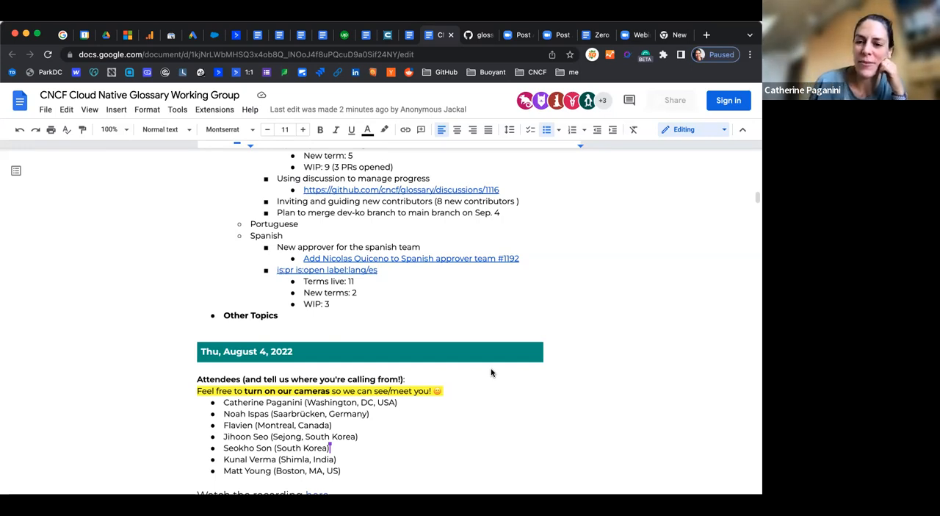
scroll(down, 3)
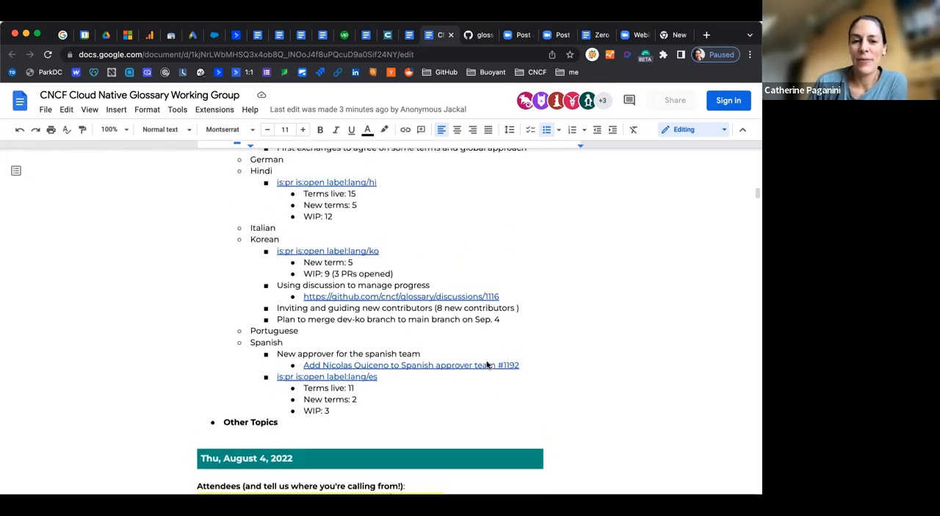
scroll(down, 3)
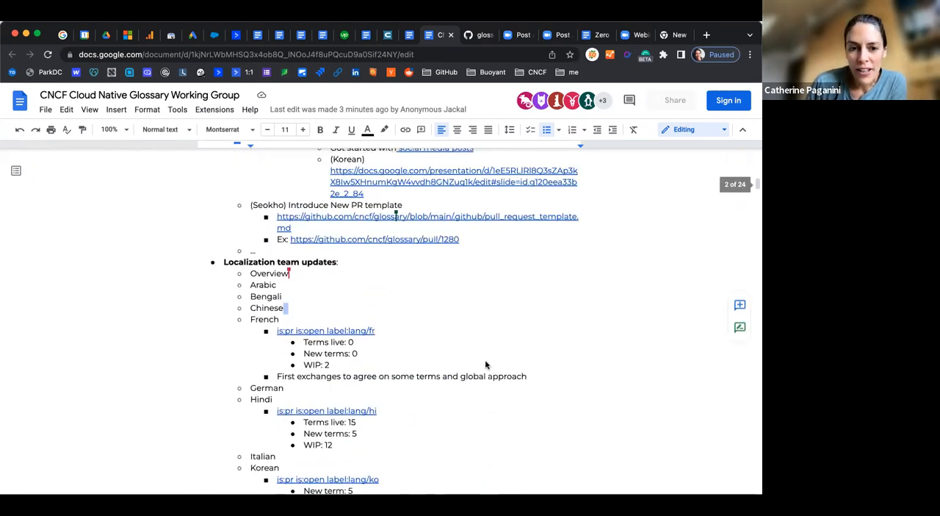
scroll(down, 3)
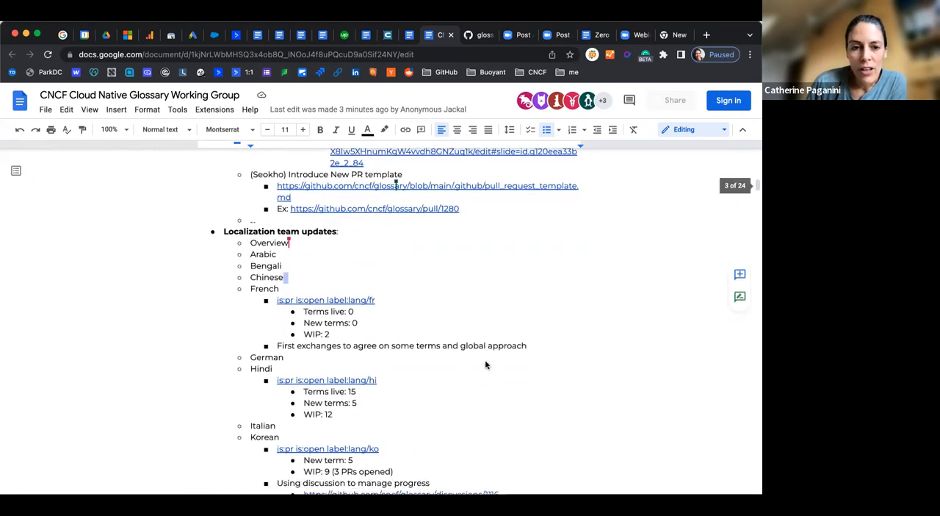
scroll(down, 3)
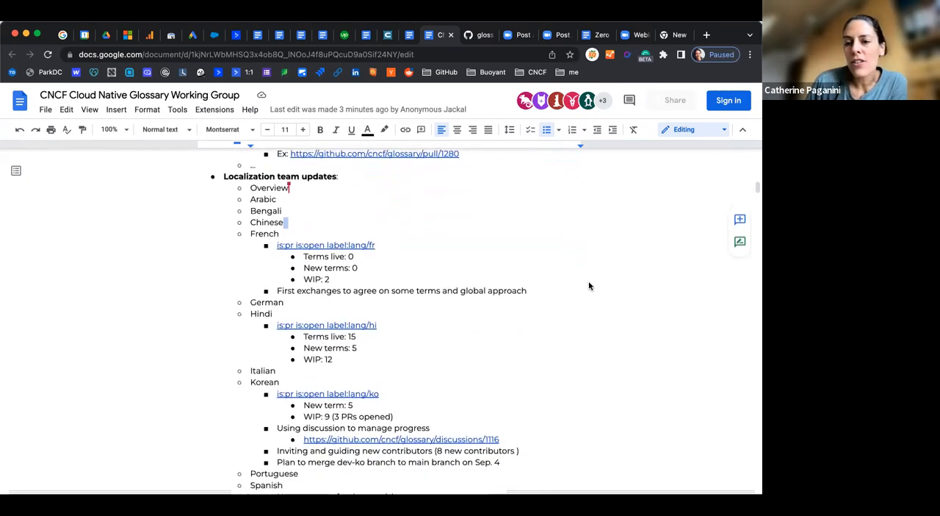
scroll(down, 3)
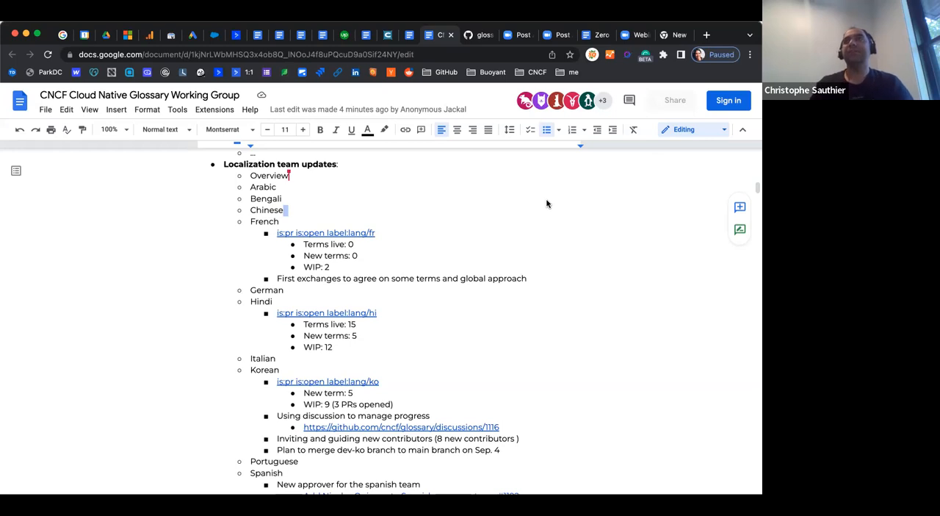
scroll(down, 3)
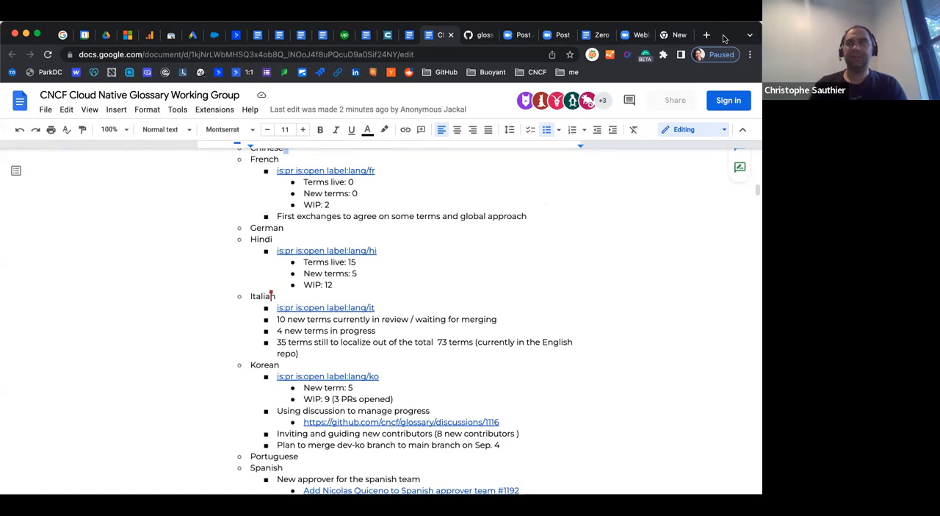
mouse_move(743, 130)
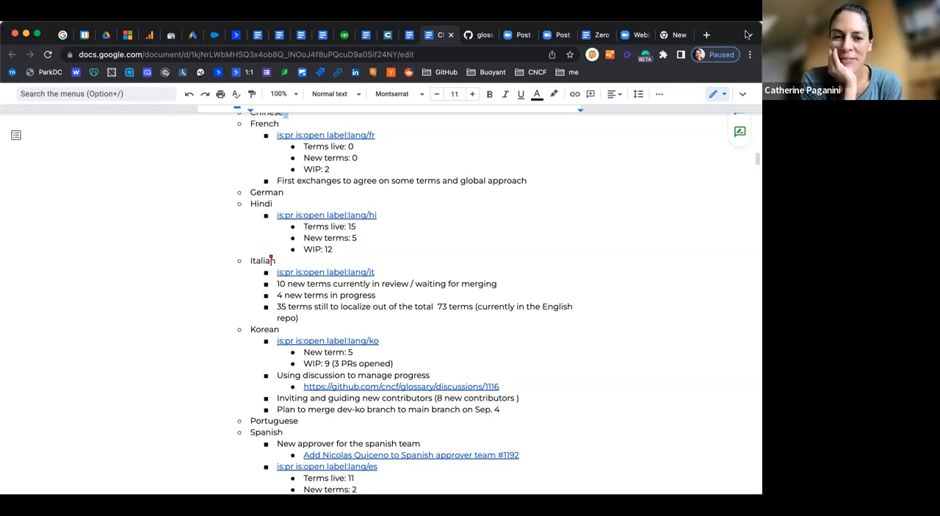
mouse_move(636, 158)
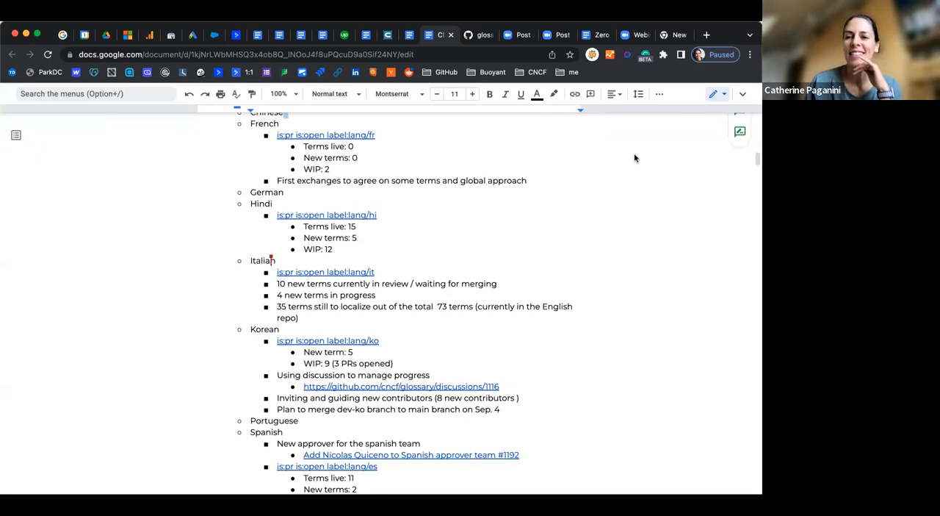
mouse_move(504, 259)
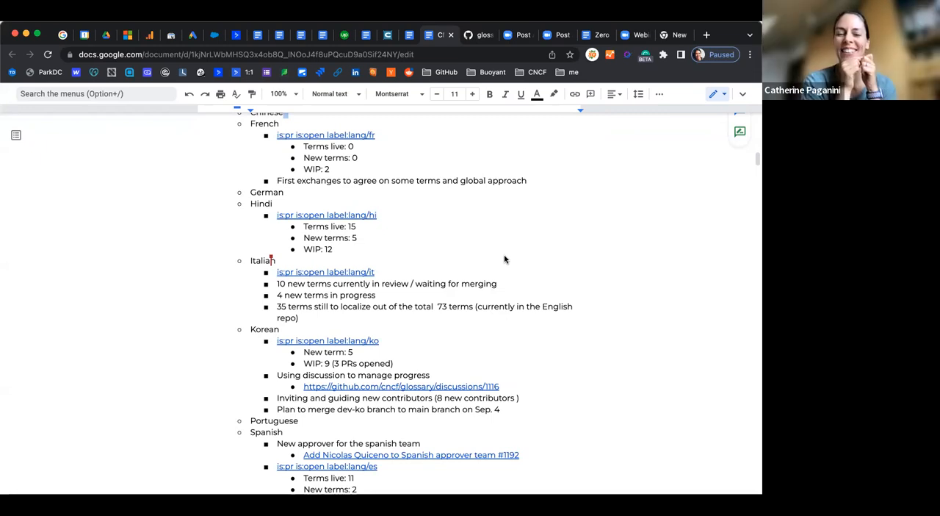
mouse_move(506, 262)
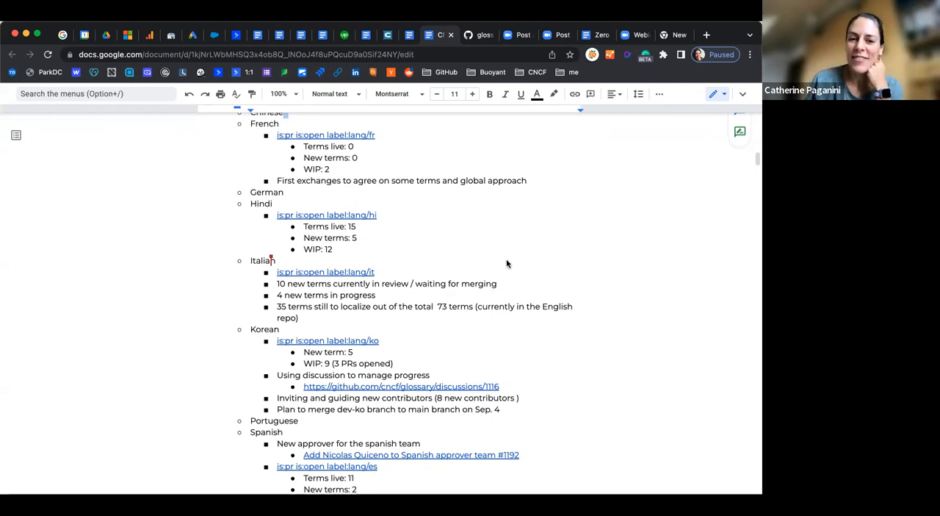
Scroll down through the localization updates in the compact-toolbar view
scroll(down, 3)
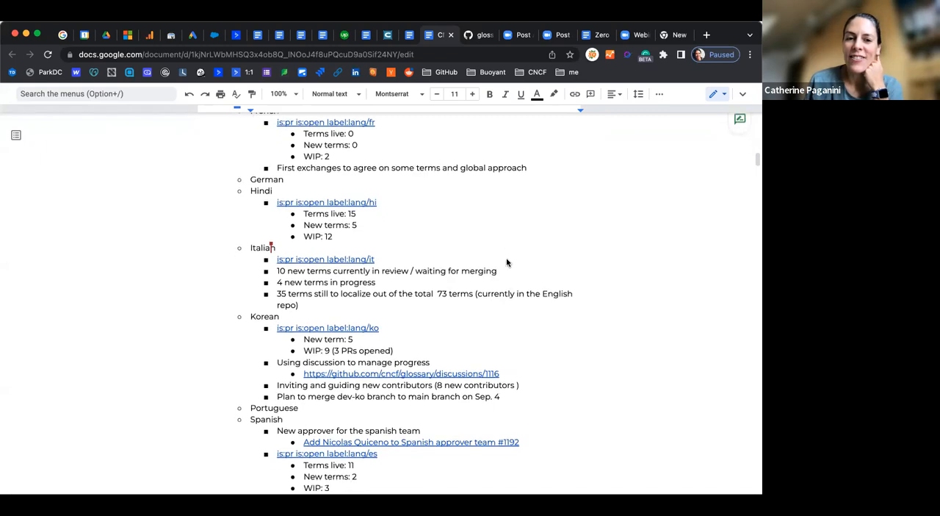
scroll(down, 3)
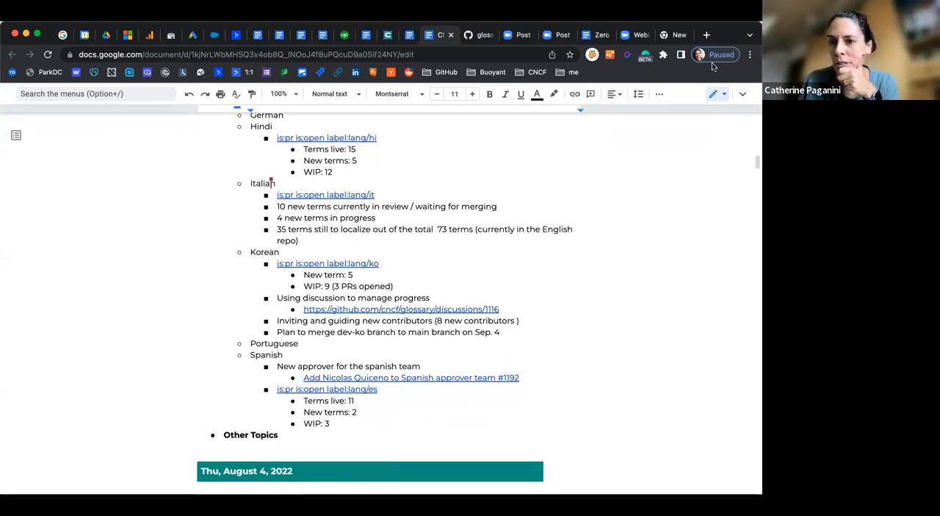
mouse_move(722, 176)
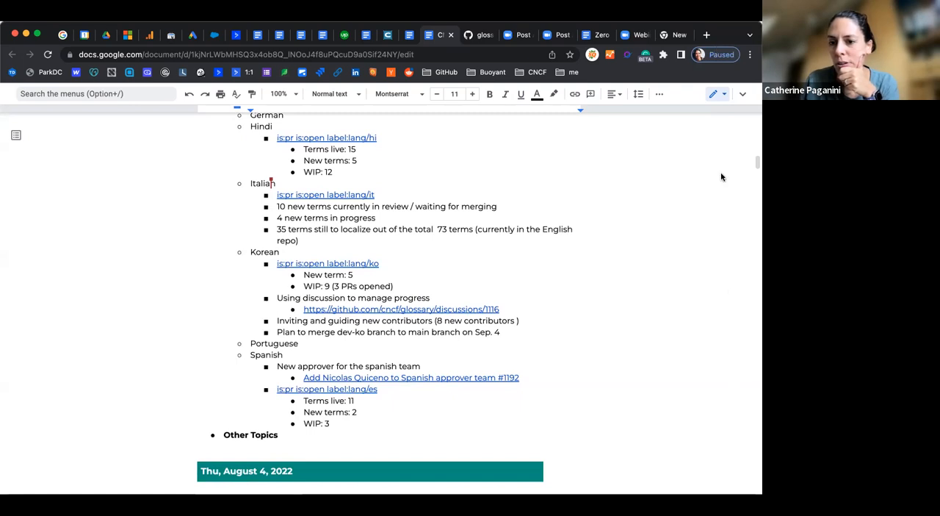
mouse_move(523, 385)
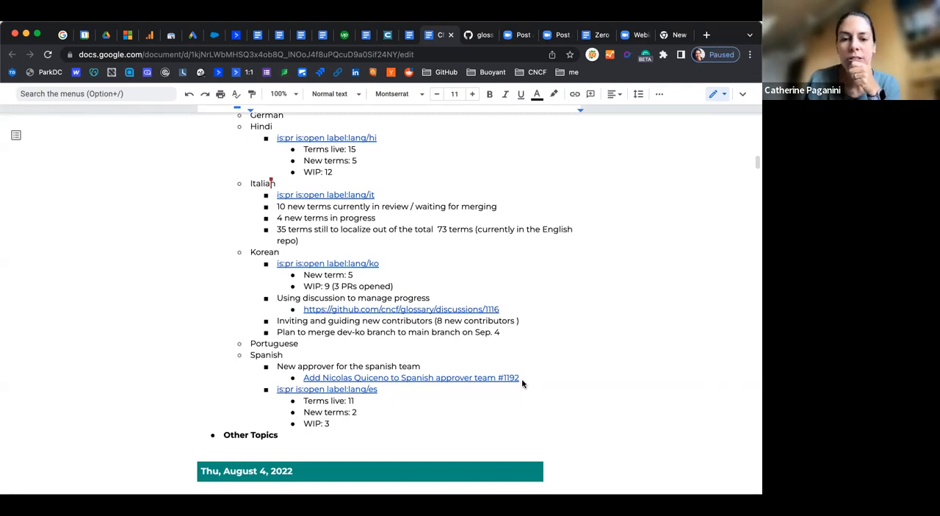
mouse_move(517, 380)
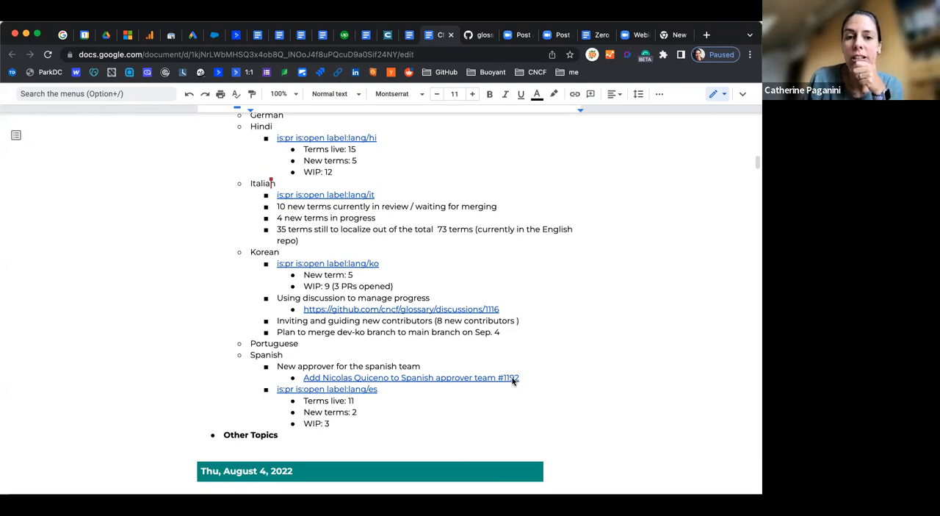
mouse_move(467, 375)
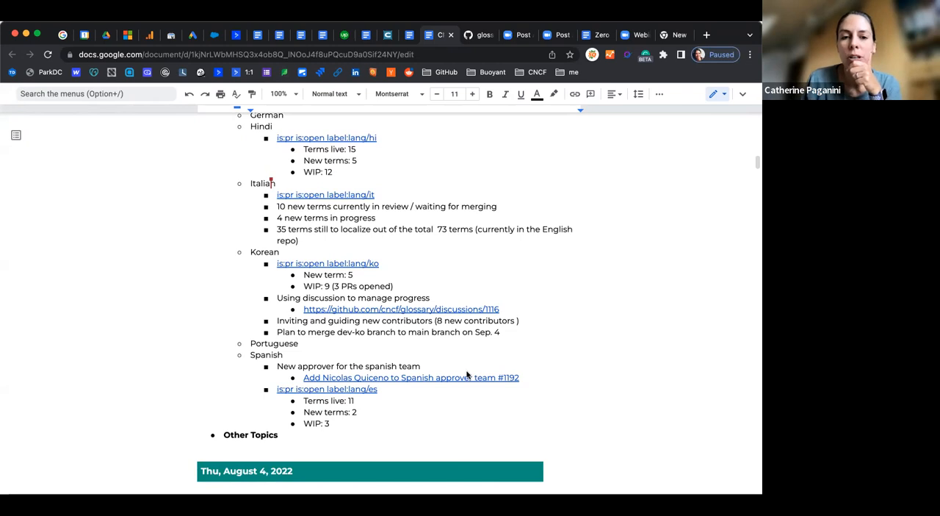
scroll(down, 3)
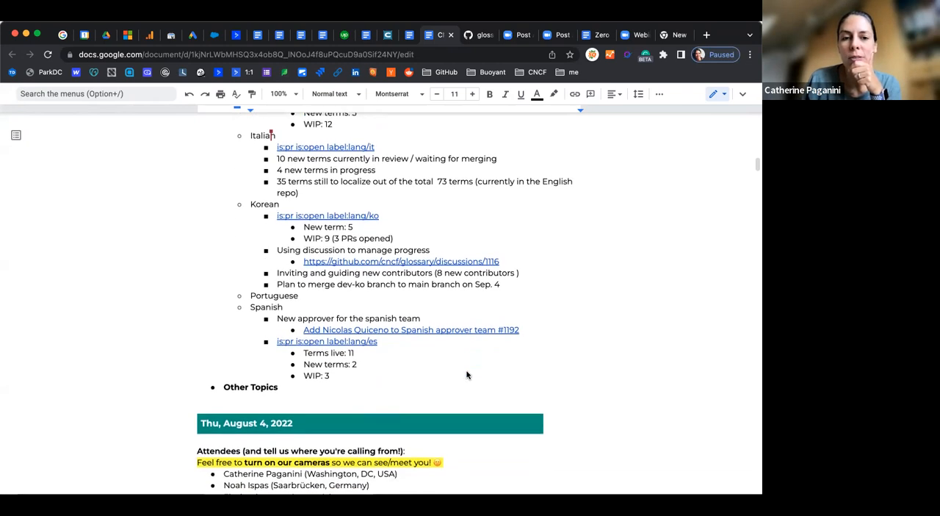
scroll(down, 3)
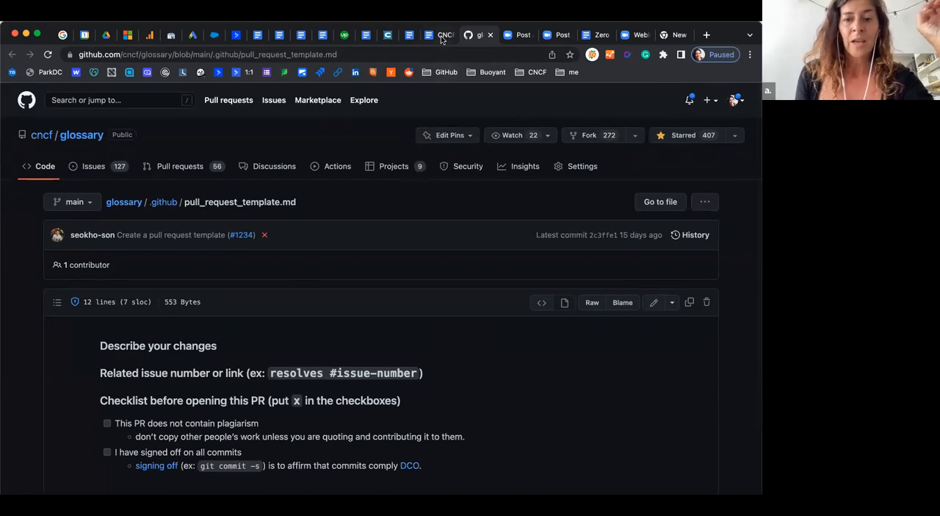
Leave the GitHub pull request template tab for the meeting notes document
click(441, 35)
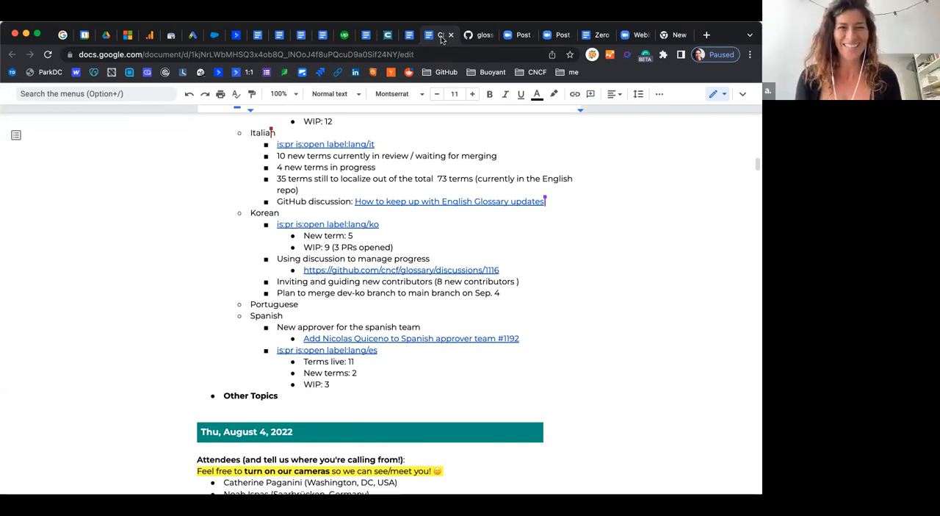
Scroll down to the Italian and Korean localization sections of the notes
scroll(down, 3)
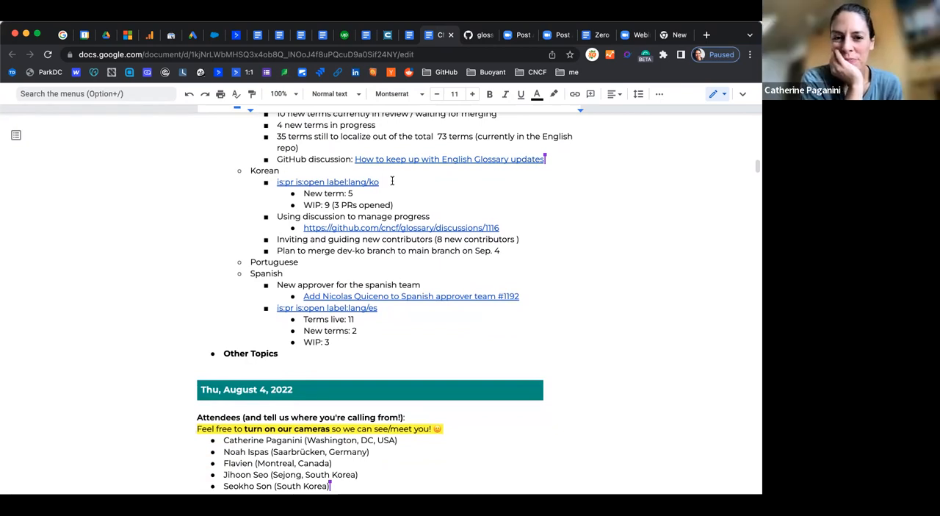
scroll(down, 3)
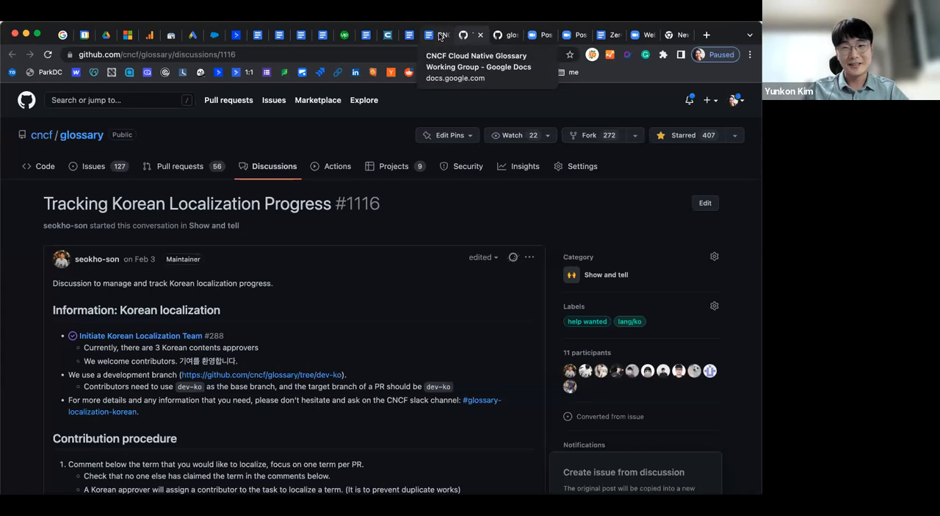
Scroll down discussion #1116 to its l10n task list of checked files
scroll(down, 3)
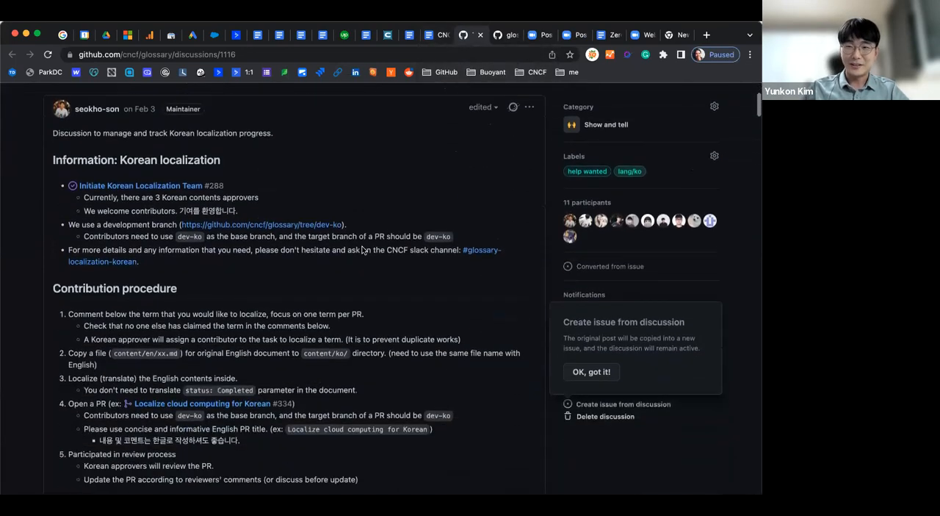
scroll(down, 3)
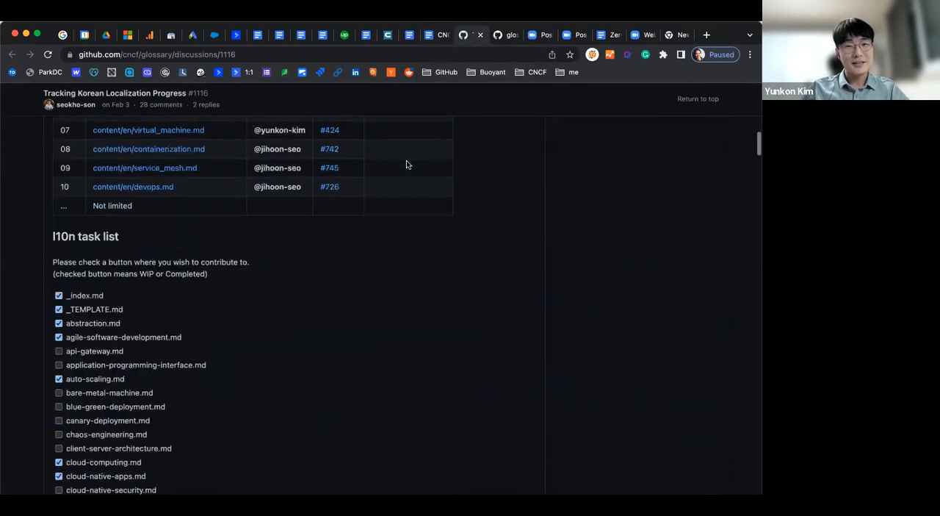
scroll(down, 3)
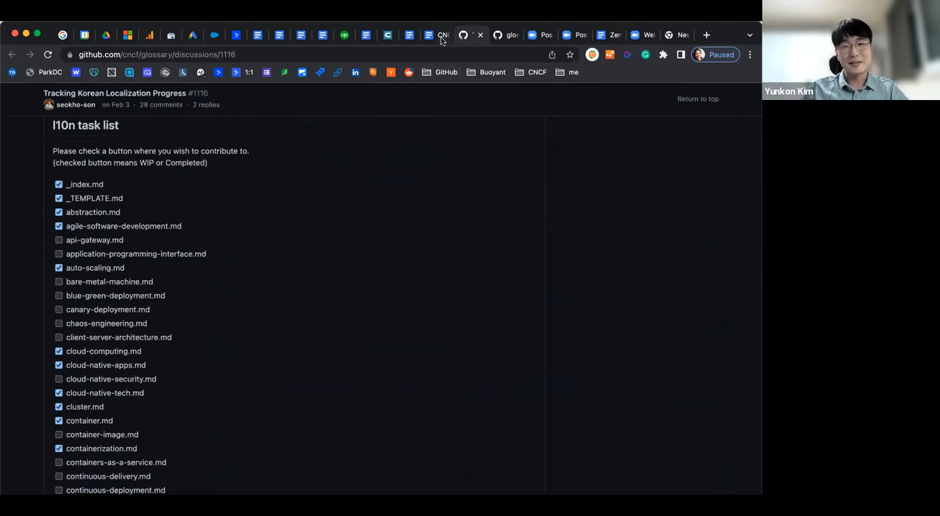
mouse_move(442, 34)
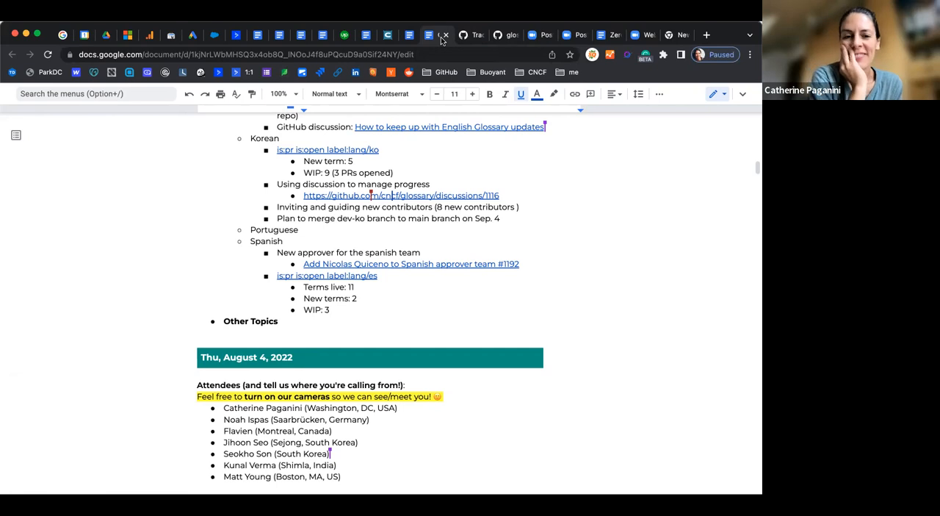
mouse_move(414, 162)
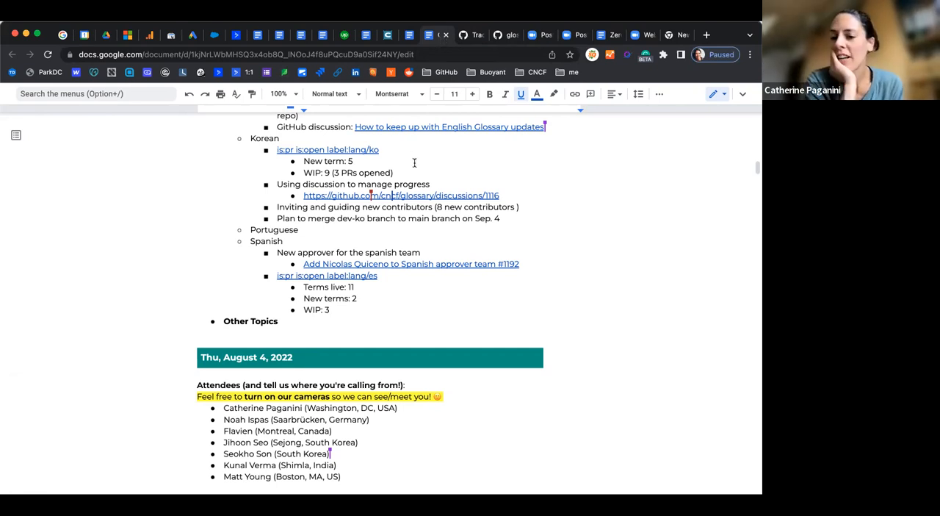